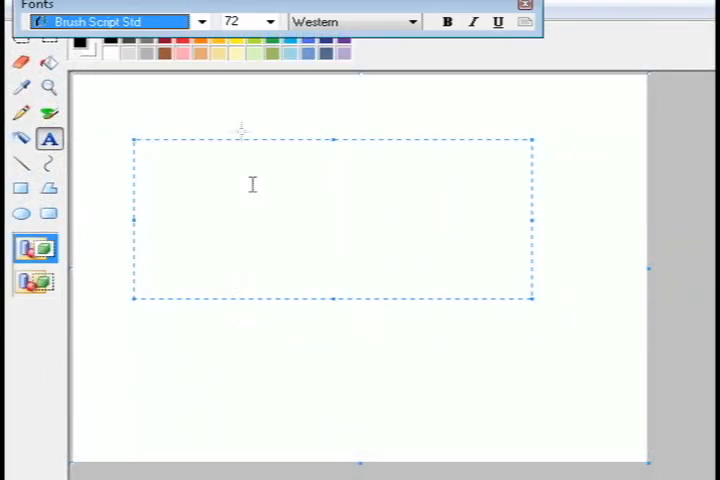
- Type 'Tinkernut' on the canvas in Brush Script Std at 72 pt
{"action": "type", "text": "Tink"}
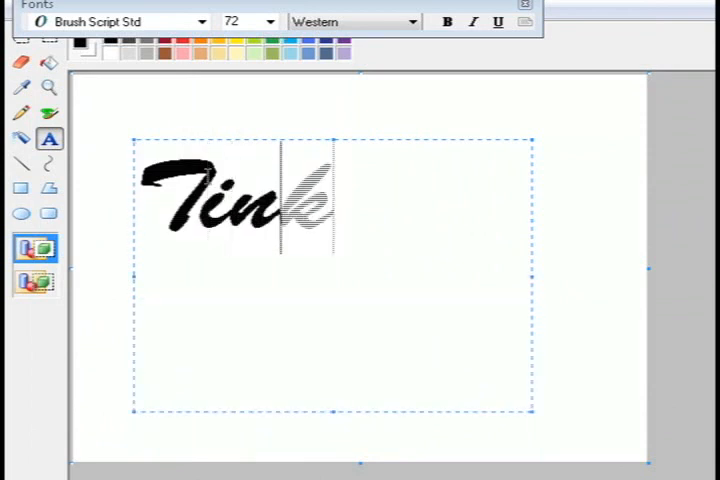
{"action": "type", "text": "ernut"}
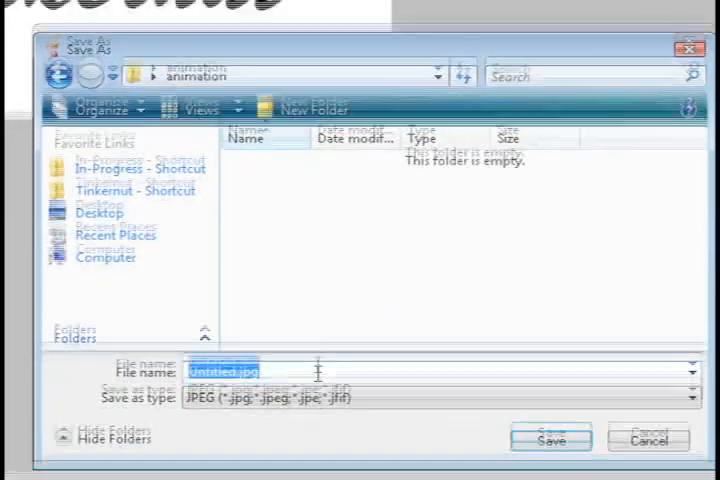
- Save the signature as GIF frame 50.gif, accepting the colour-loss warning
{"action": "left_click", "coordinate": [550, 440]}
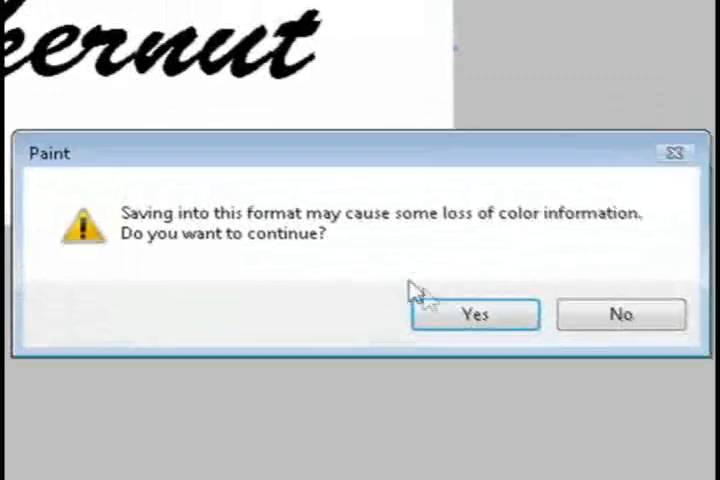
{"action": "left_click", "coordinate": [474, 314]}
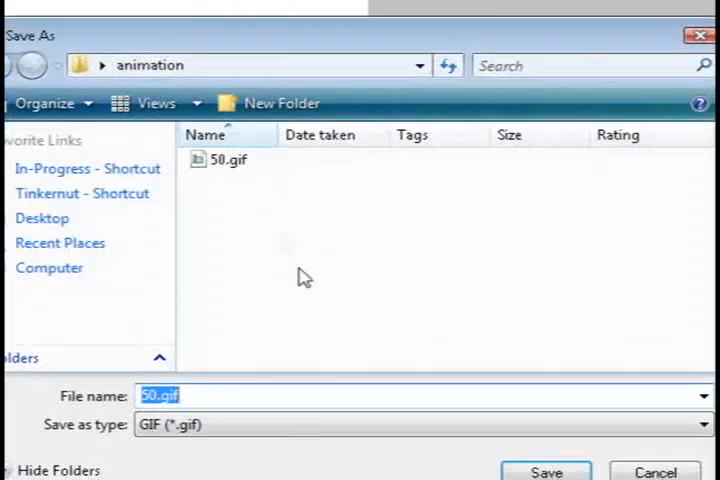
{"action": "left_click", "coordinate": [546, 471]}
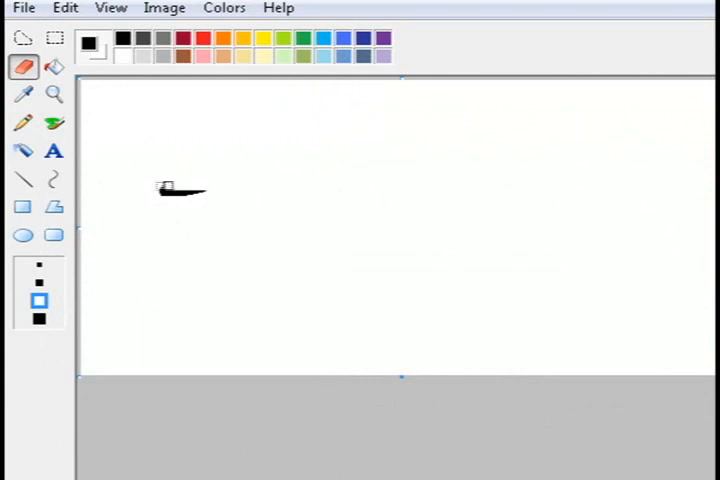
- Erase another piece of the signature and save that stage as frame 39
{"action": "left_click", "coordinate": [24, 8]}
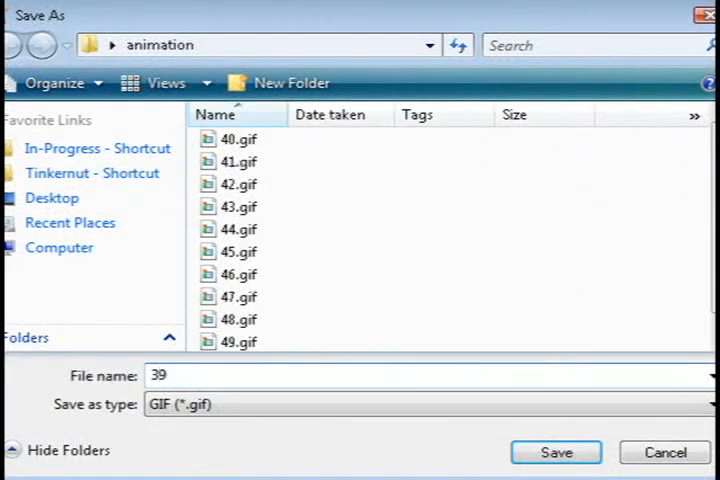
{"action": "left_click", "coordinate": [556, 452]}
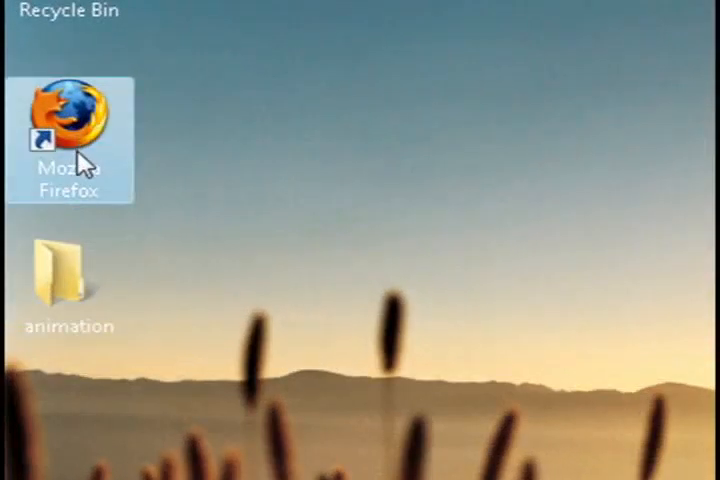
- Launch Firefox and search for UnFREEz to download it
{"action": "double_click", "coordinate": [68, 110]}
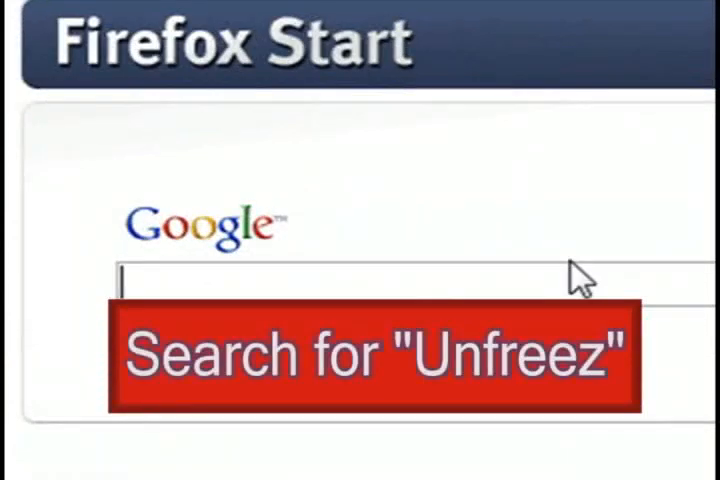
{"action": "type", "text": "unfree"}
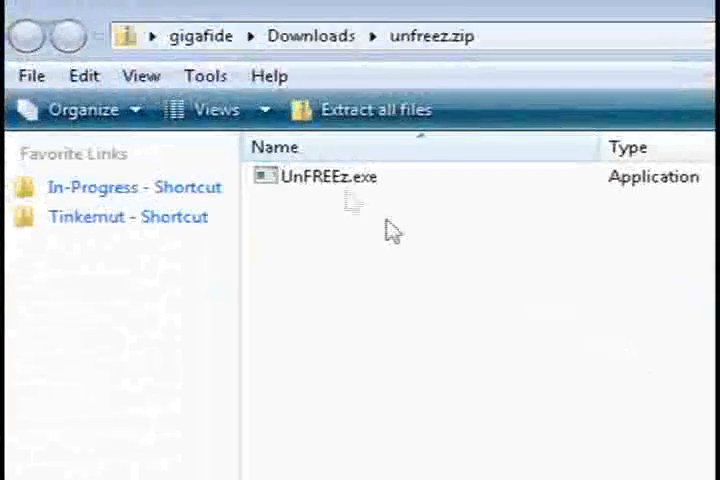
- Run UnFREEz.exe from the downloaded unfreez.zip
{"action": "double_click", "coordinate": [327, 177]}
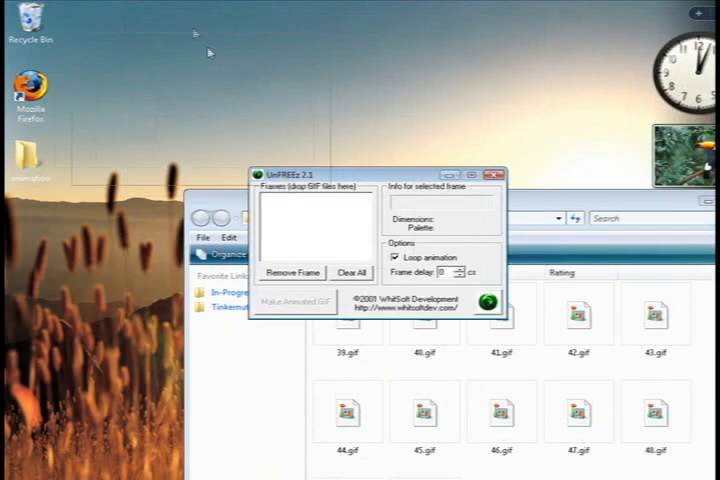
- Load the GIF frames, disable looping, and save the animation as handscript on the desktop
{"action": "left_click_drag", "start_coordinate": [375, 174], "coordinate": [135, 13]}
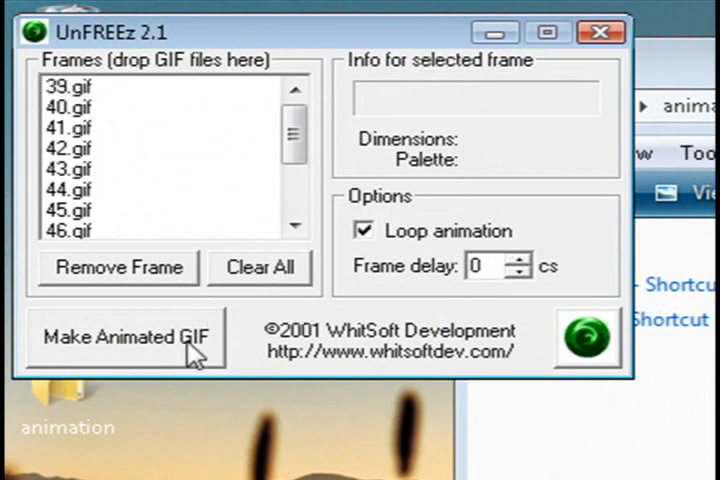
{"action": "left_click", "coordinate": [363, 231]}
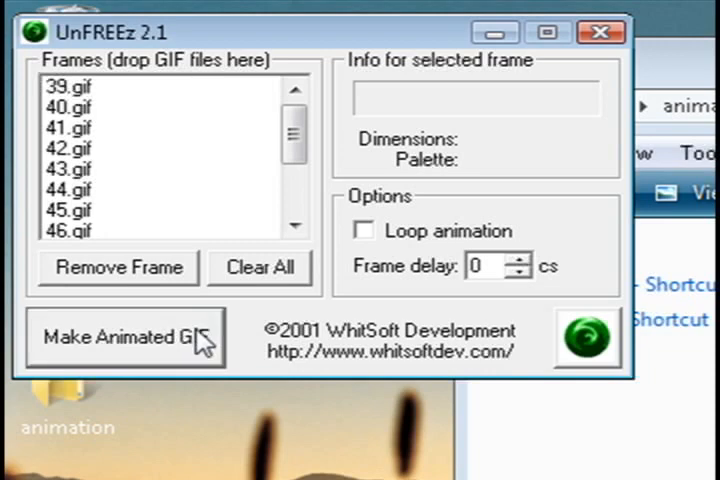
{"action": "left_click", "coordinate": [124, 337]}
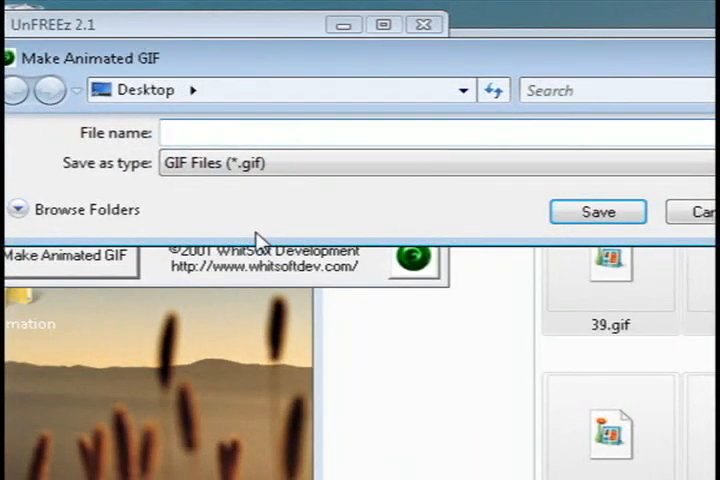
{"action": "type", "text": "handscript"}
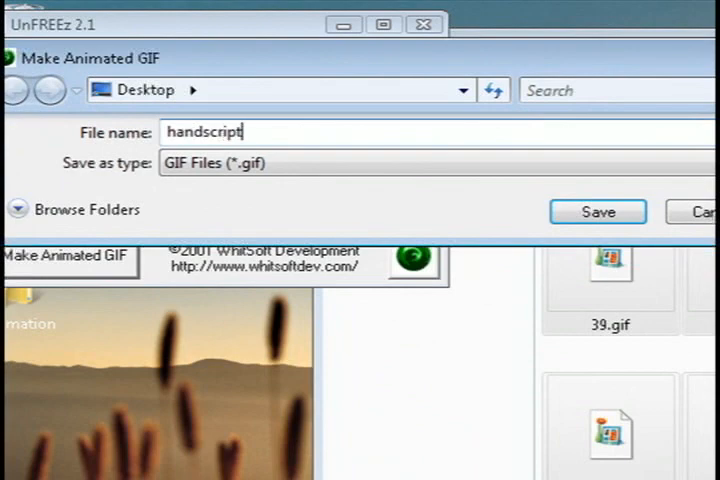
{"action": "left_click", "coordinate": [597, 211]}
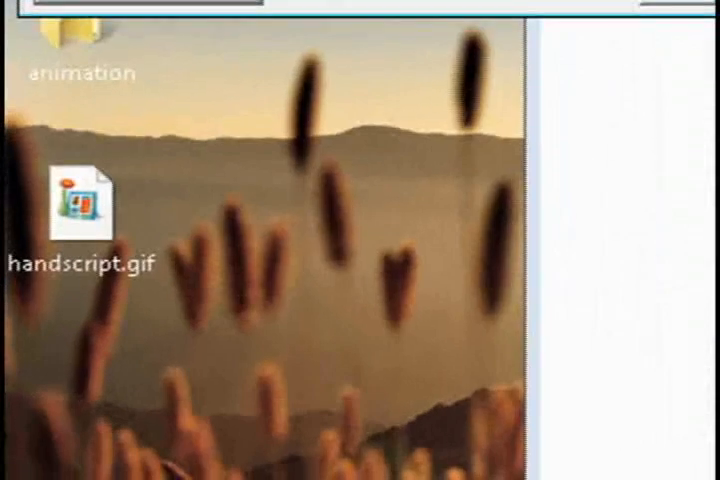
- Select handscript.gif on the desktop and open its context menu
{"action": "left_click", "coordinate": [82, 208]}
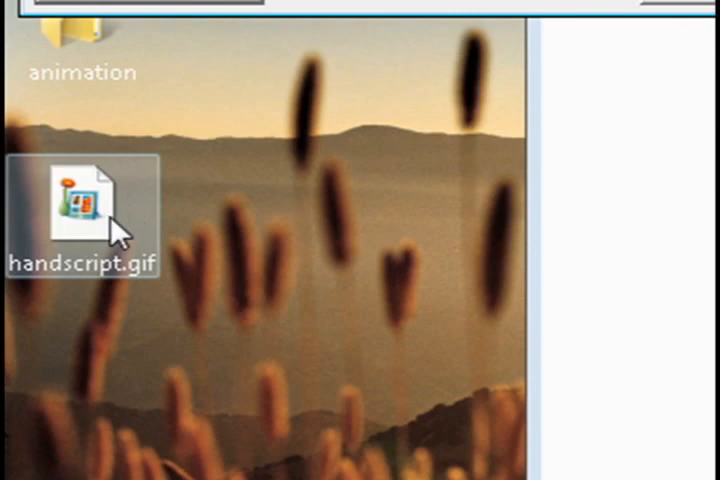
{"action": "right_click", "coordinate": [85, 205]}
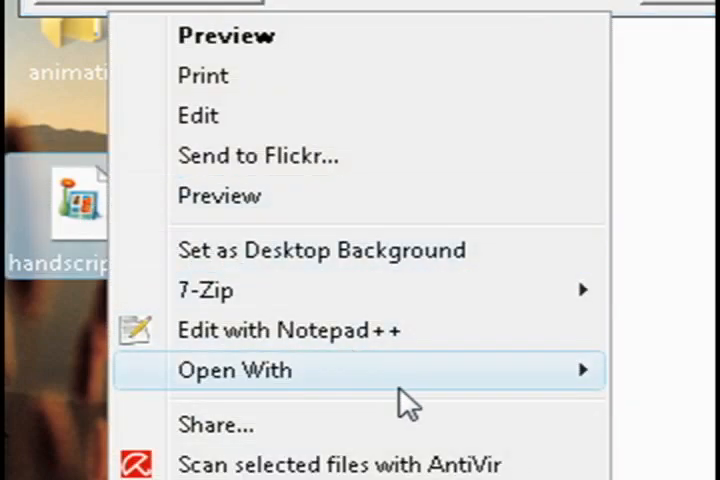